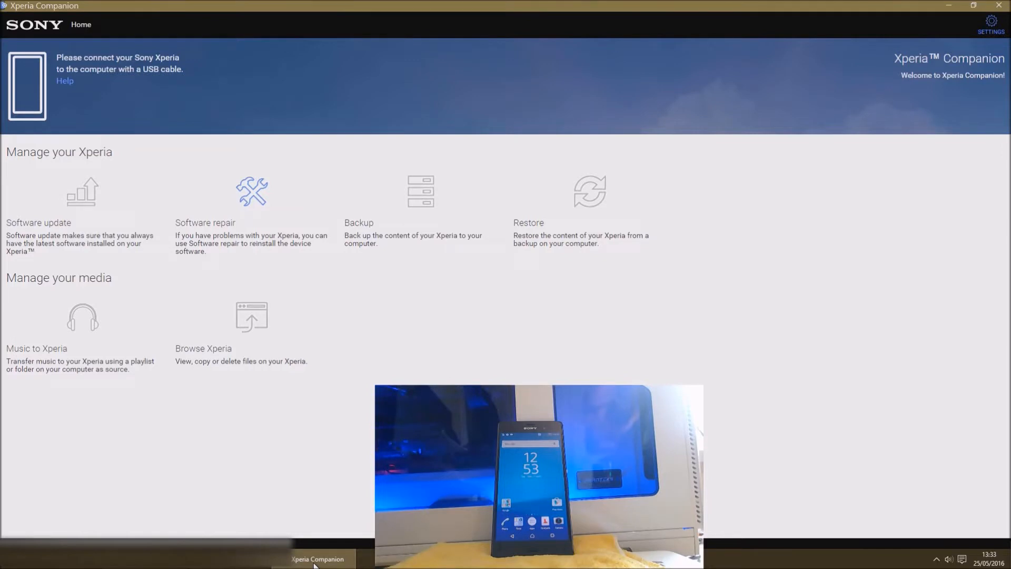
mouse_move(362, 360)
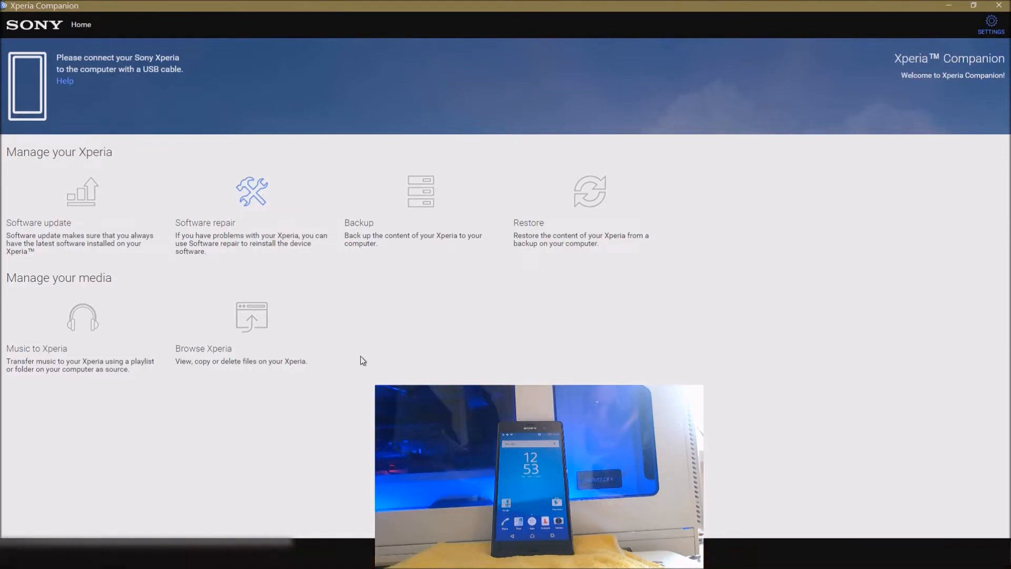
mouse_move(431, 303)
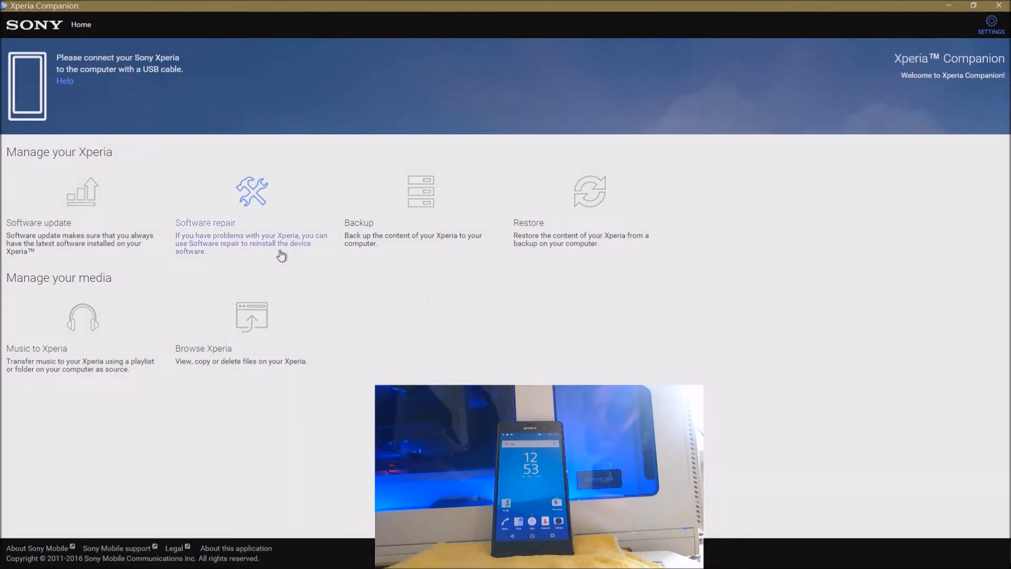
mouse_move(278, 259)
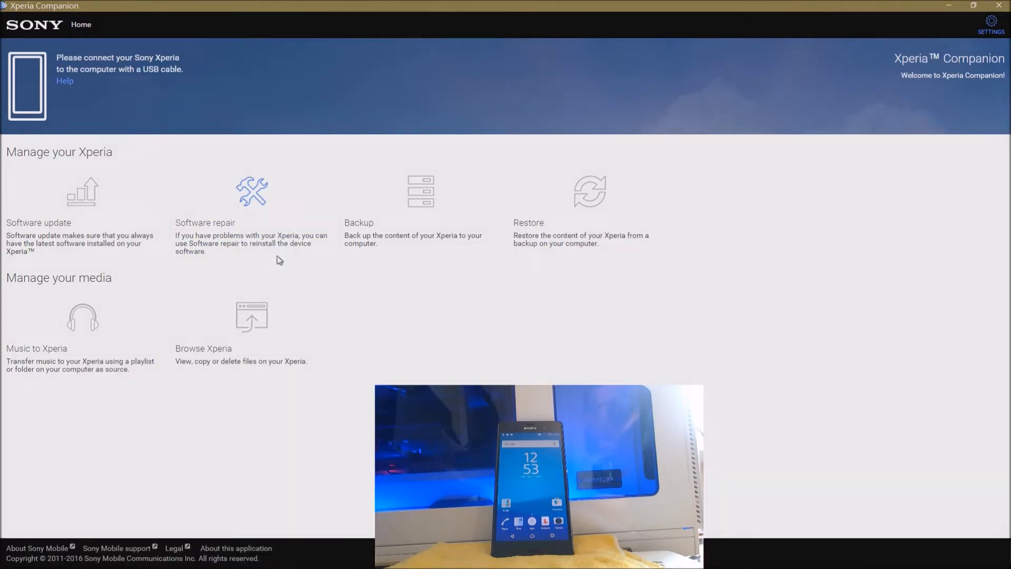
mouse_move(415, 278)
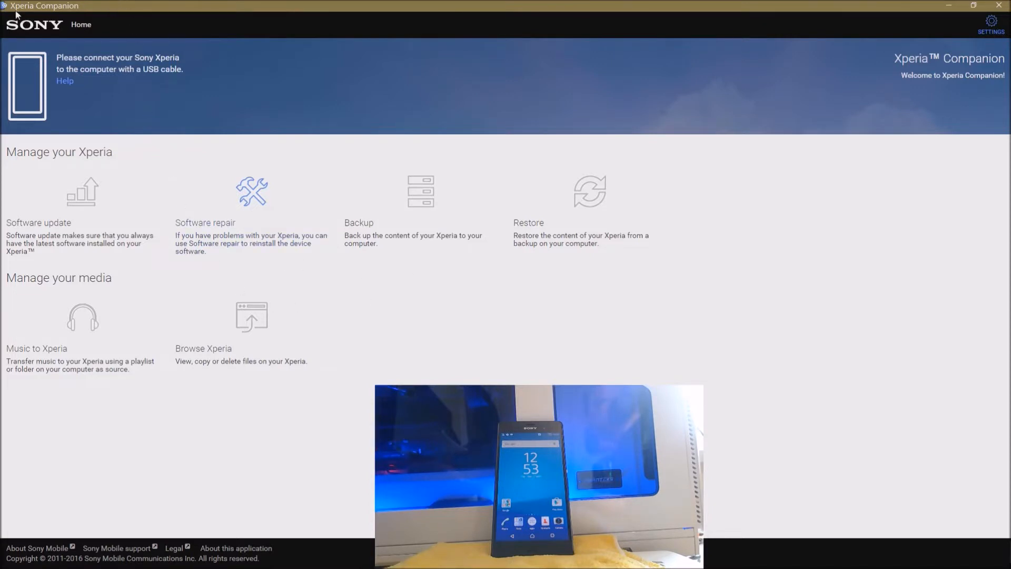
mouse_move(93, 11)
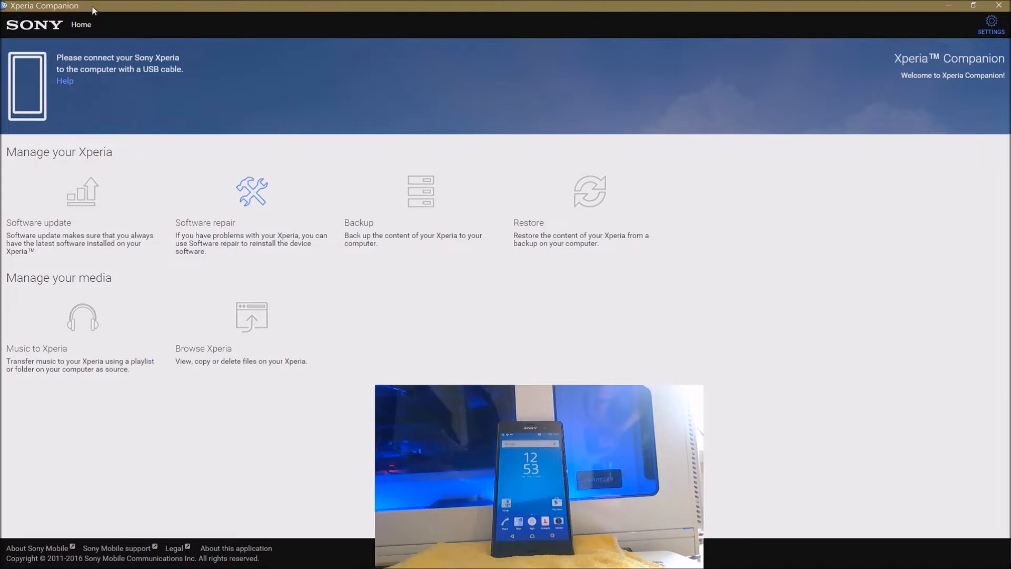
mouse_move(98, 11)
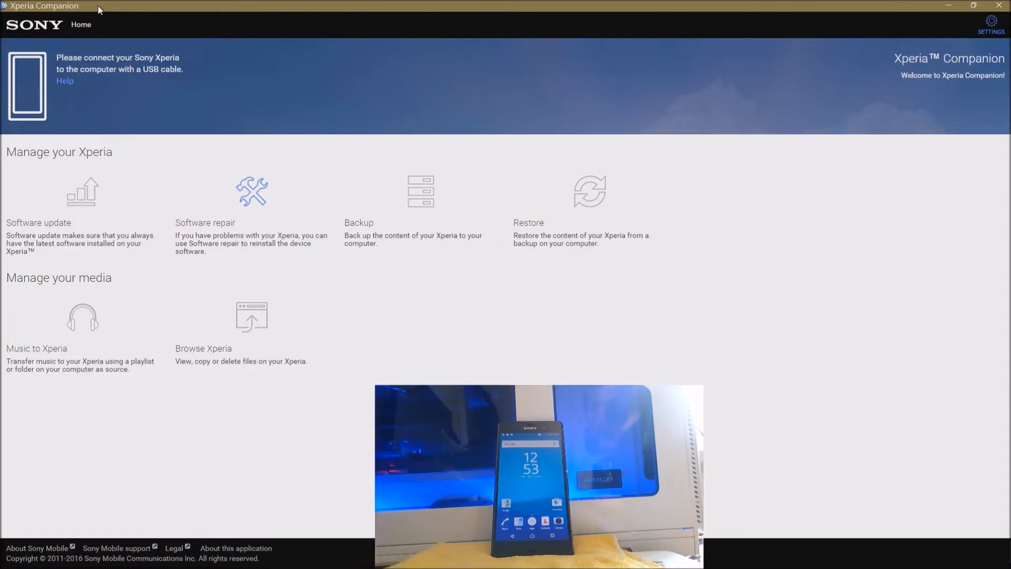
mouse_move(155, 99)
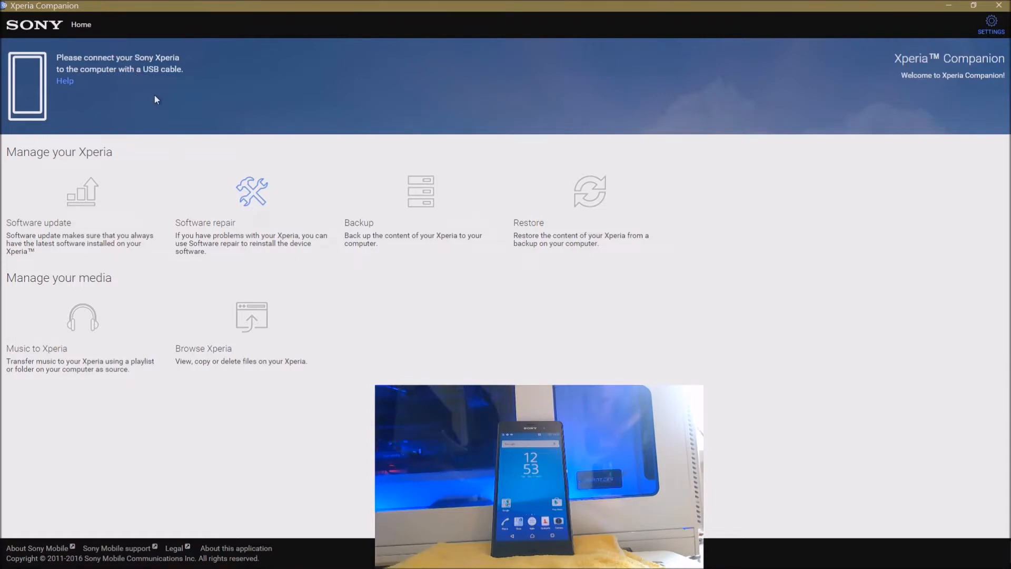
mouse_move(79, 216)
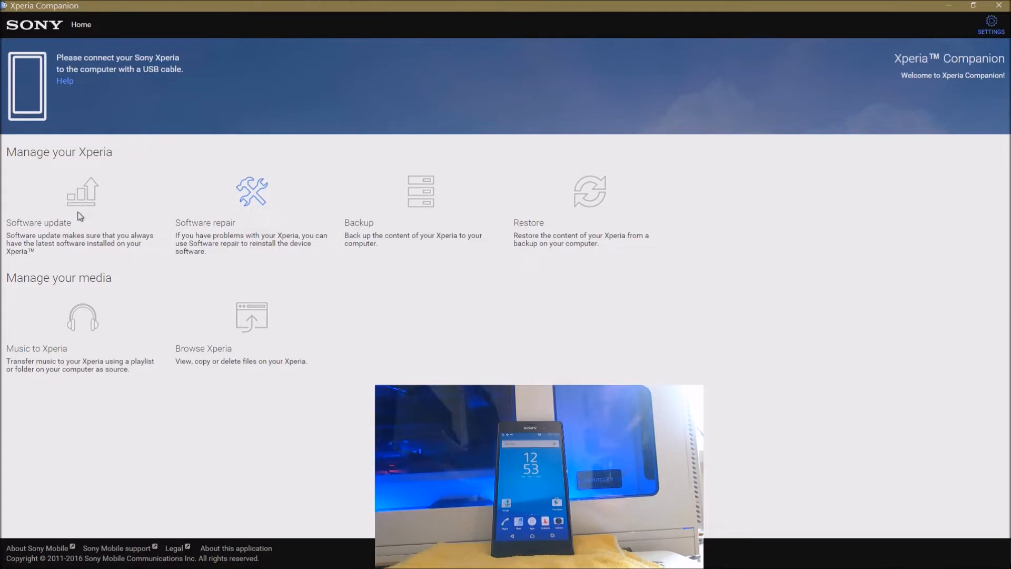
mouse_move(158, 240)
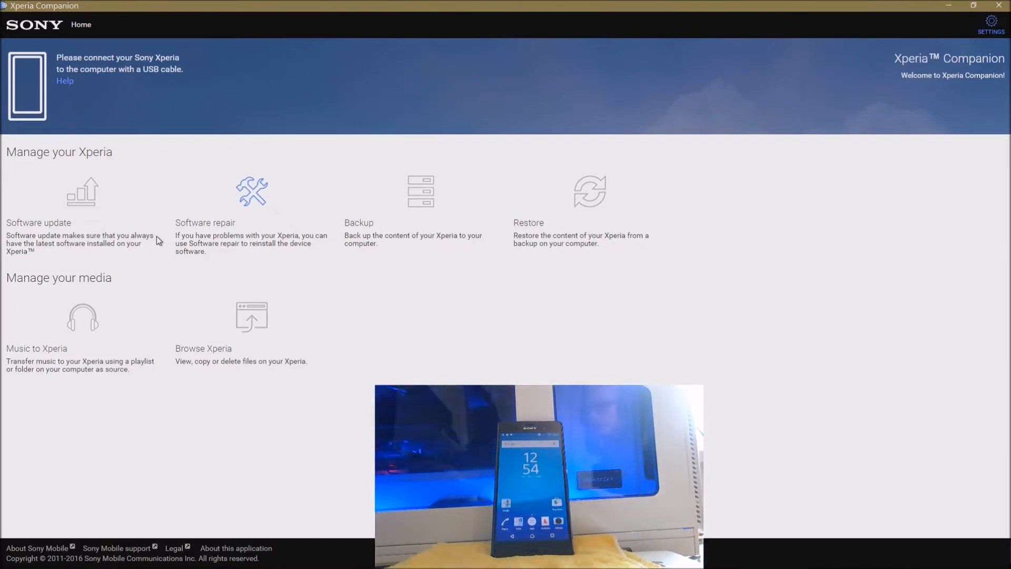
mouse_move(203, 132)
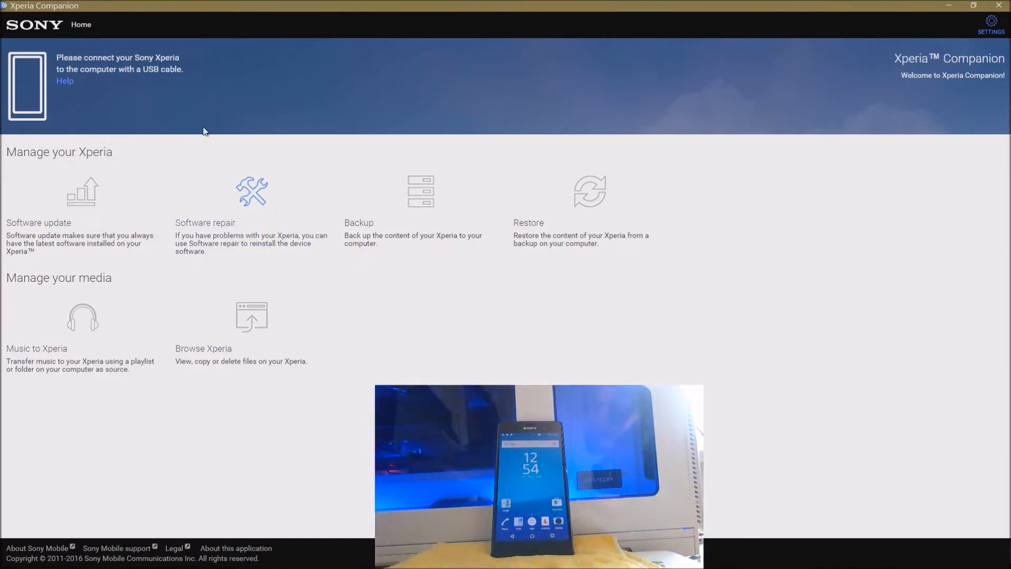
mouse_move(73, 223)
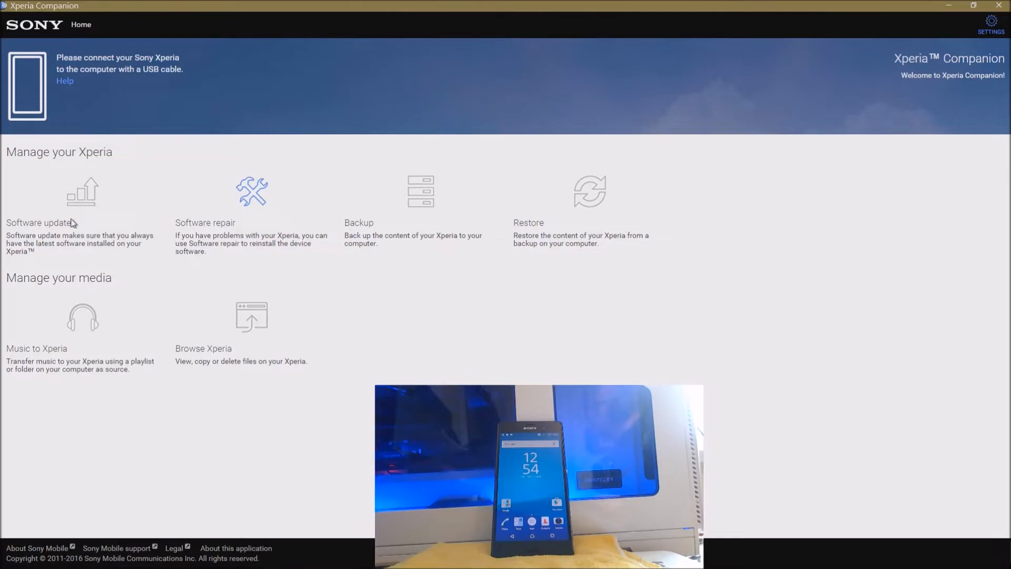
mouse_move(89, 202)
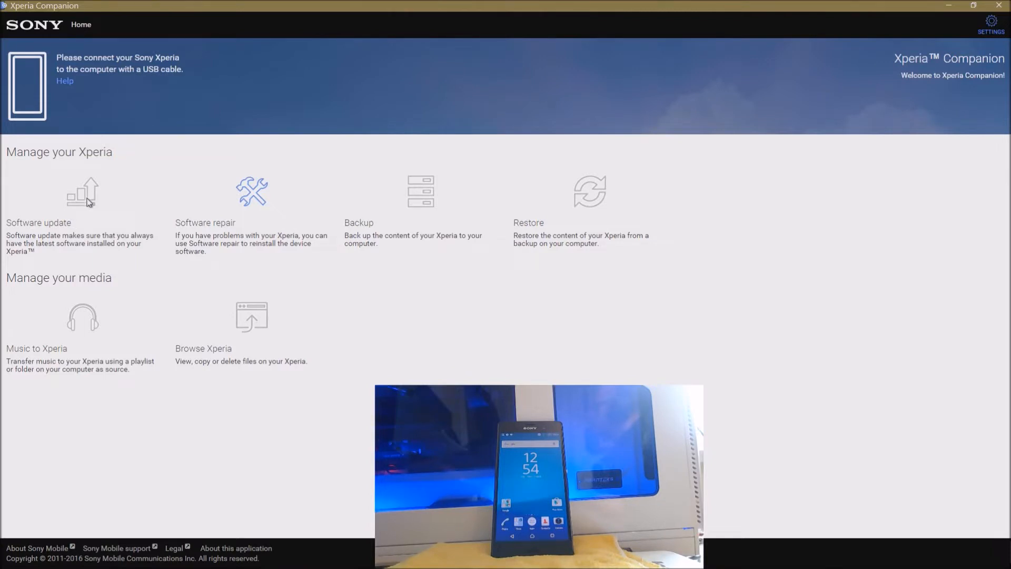
mouse_move(213, 237)
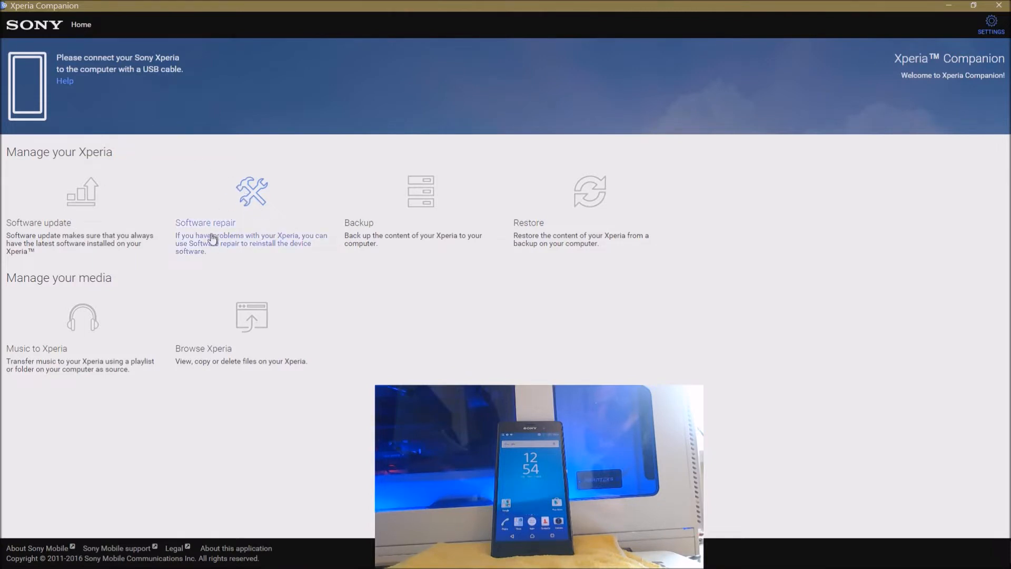
mouse_move(413, 214)
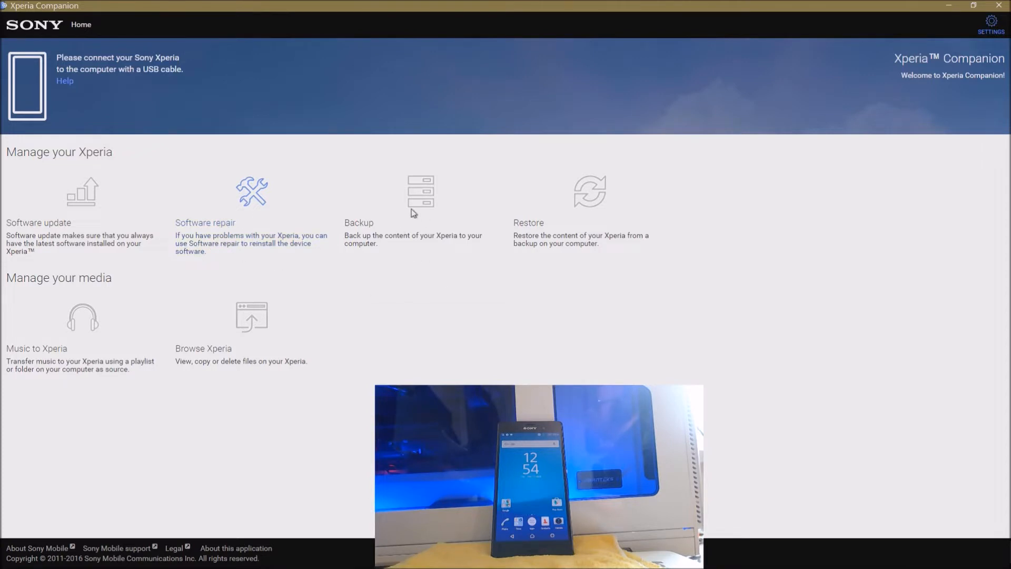
mouse_move(407, 228)
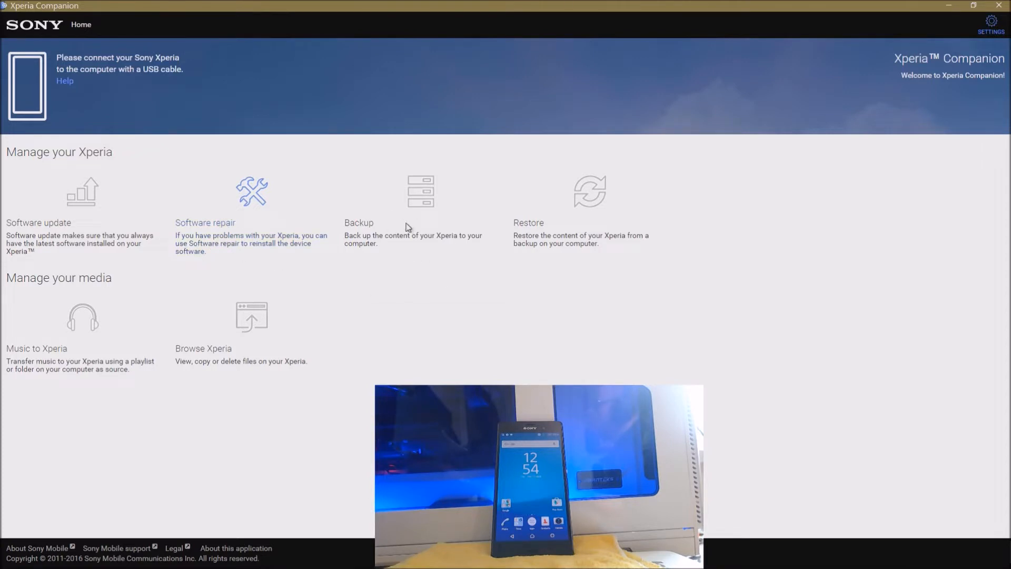
mouse_move(583, 263)
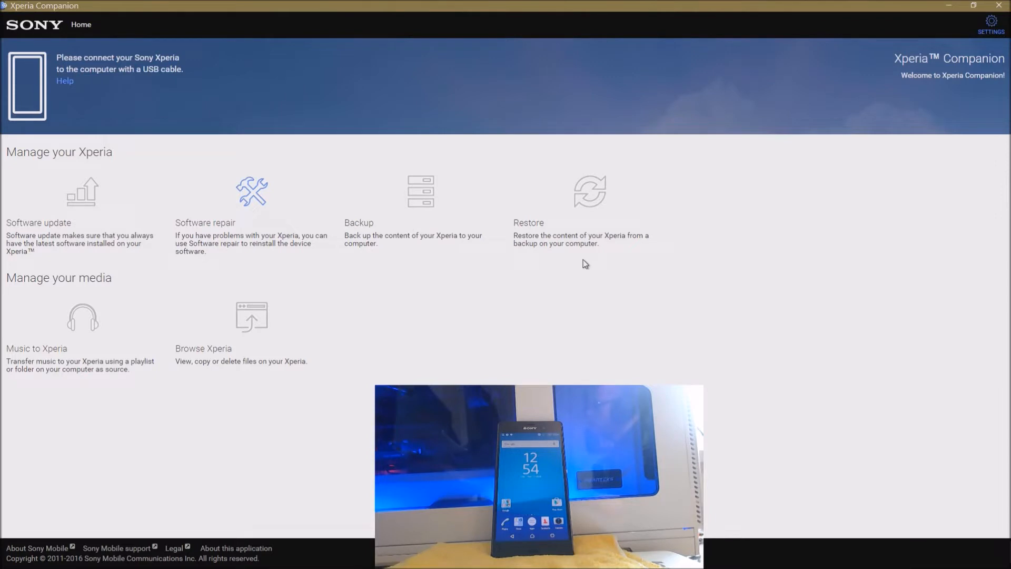
mouse_move(613, 207)
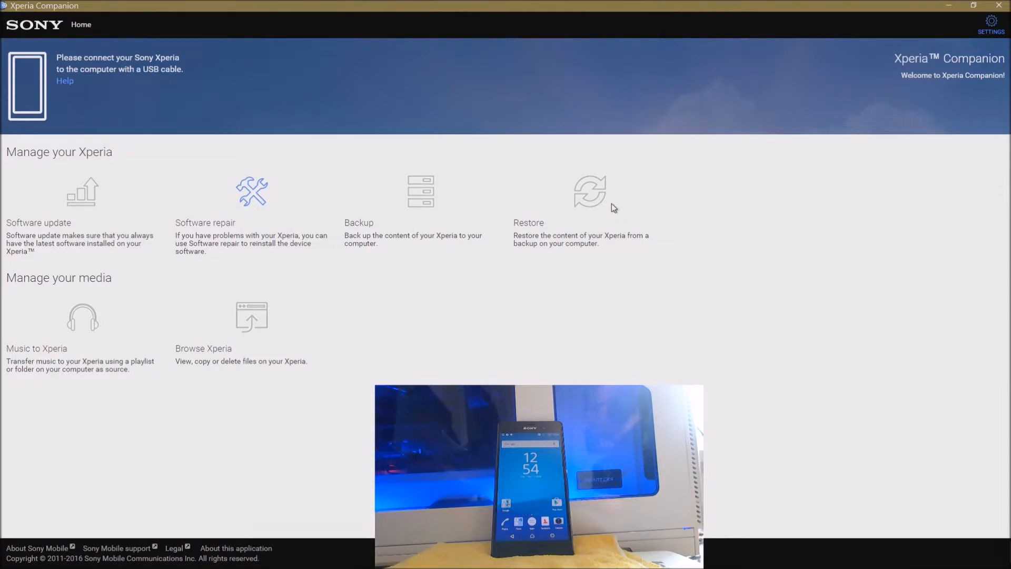
mouse_move(213, 436)
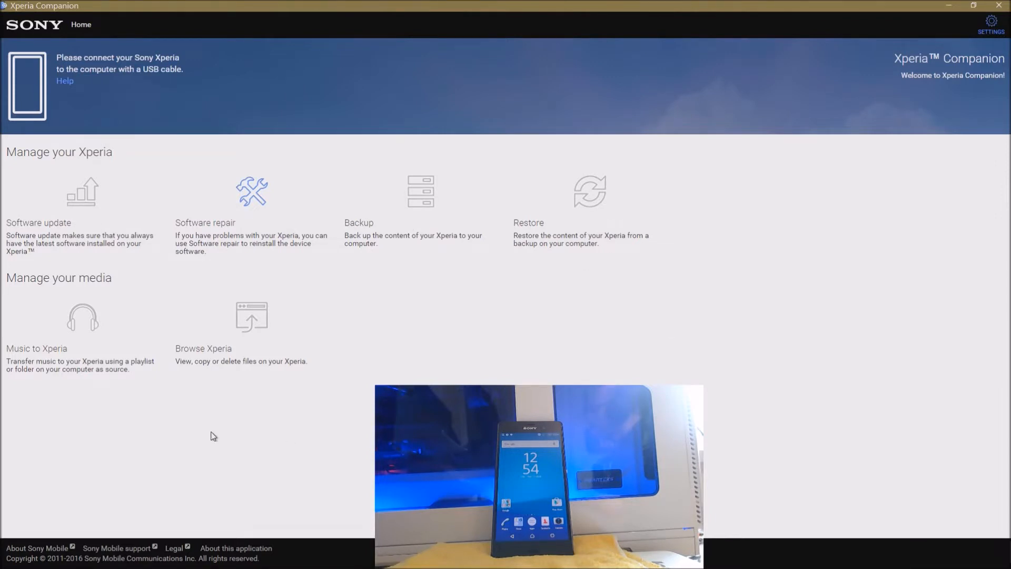
mouse_move(111, 347)
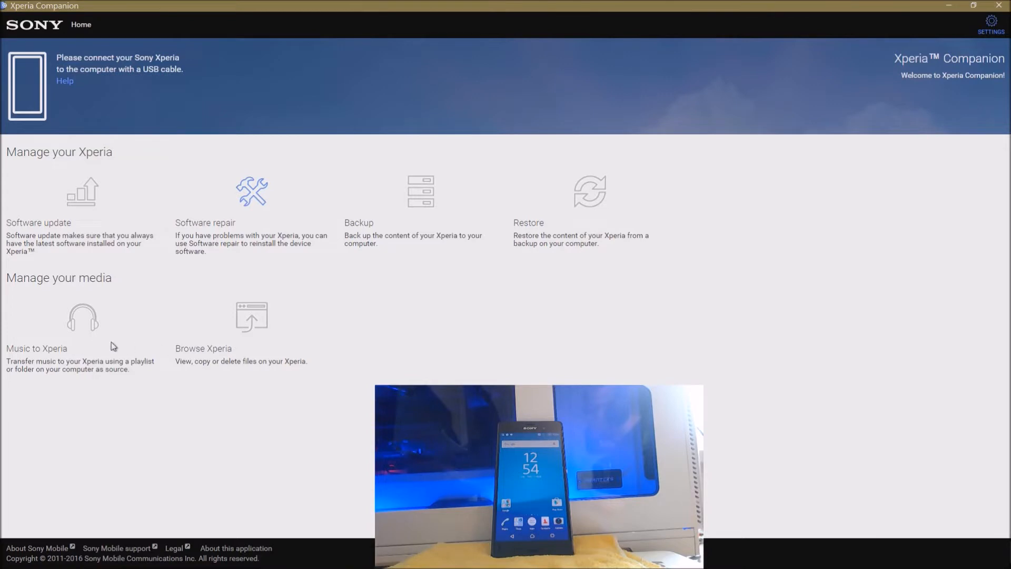
mouse_move(251, 210)
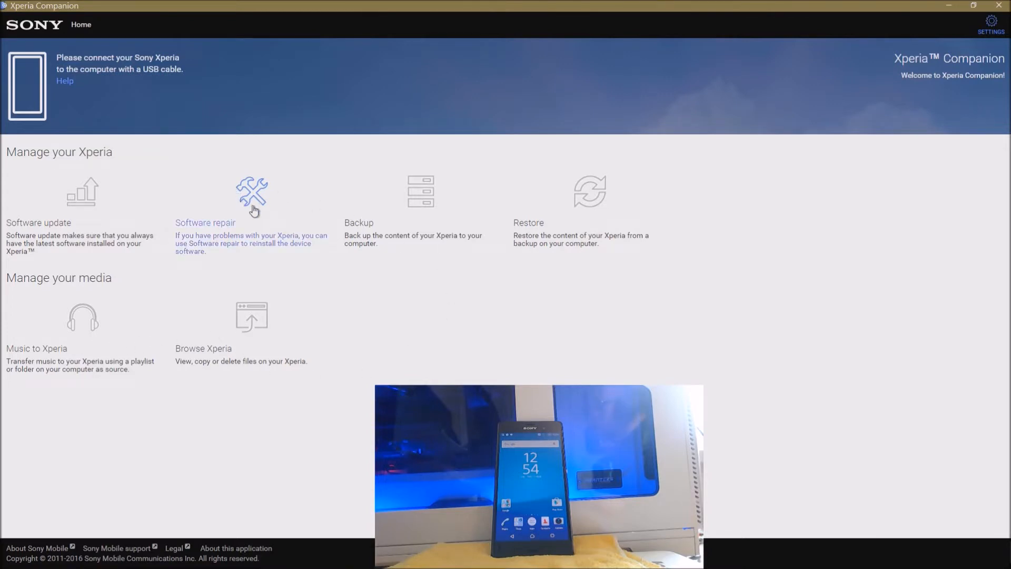
mouse_move(294, 253)
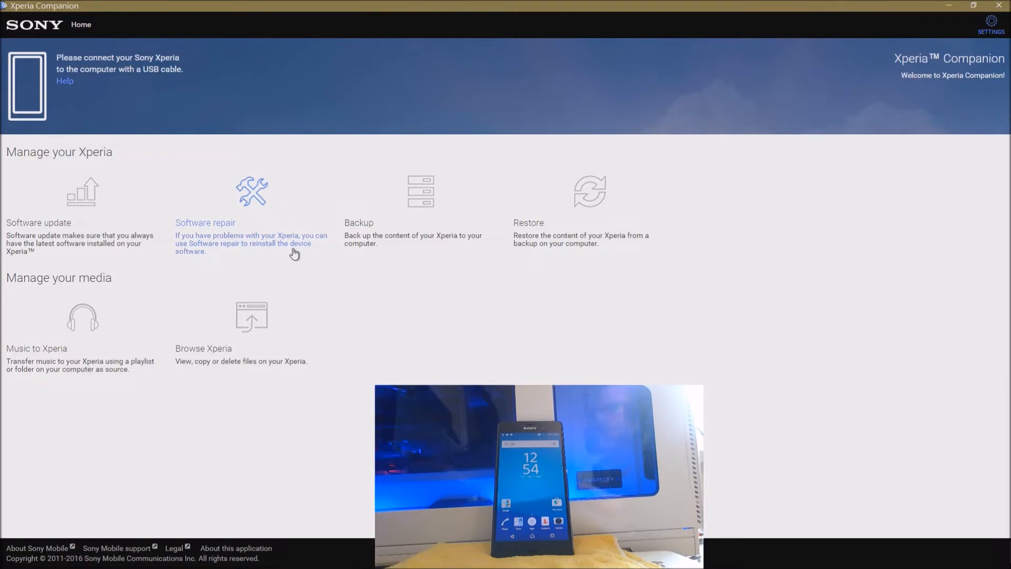
mouse_move(247, 263)
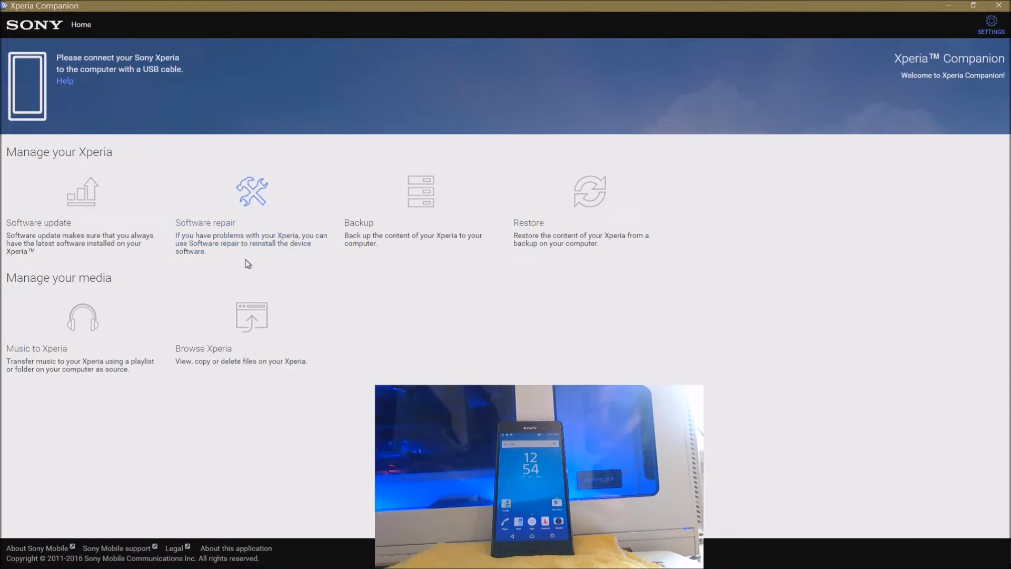
mouse_move(280, 263)
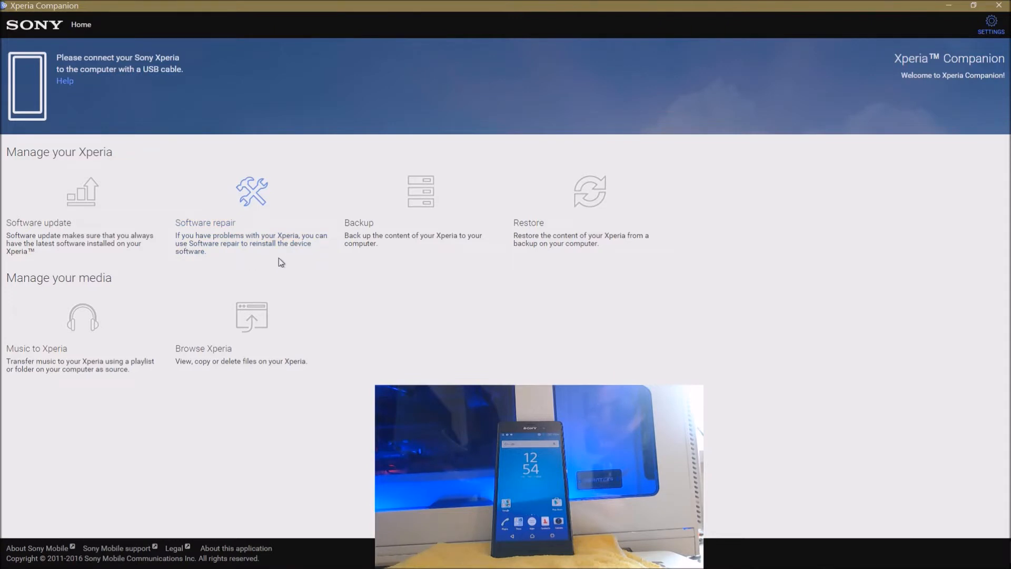
mouse_move(249, 206)
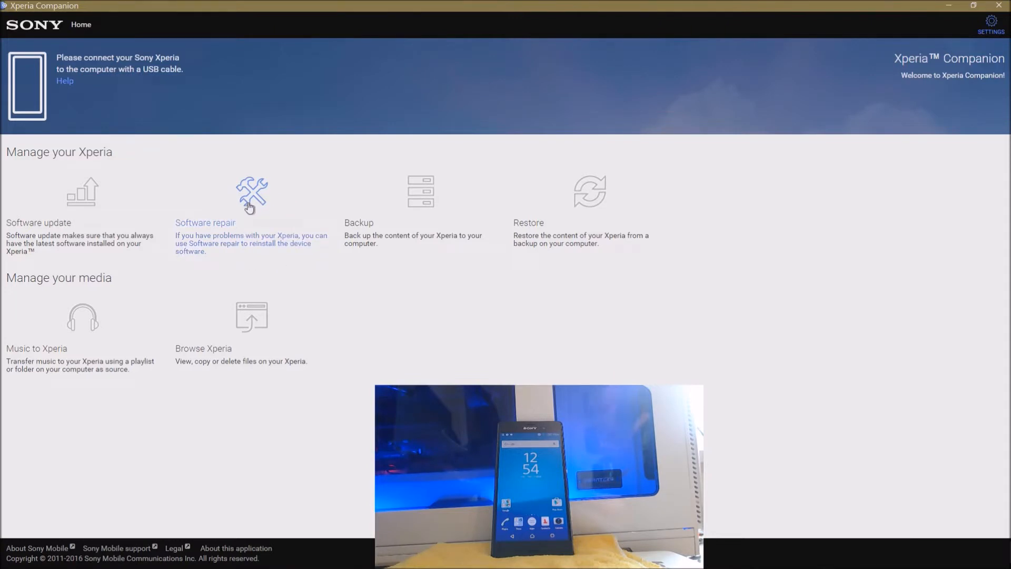
Advance from the Software repair (Developer preview mode) intro to the Google account warning.
left_click(251, 194)
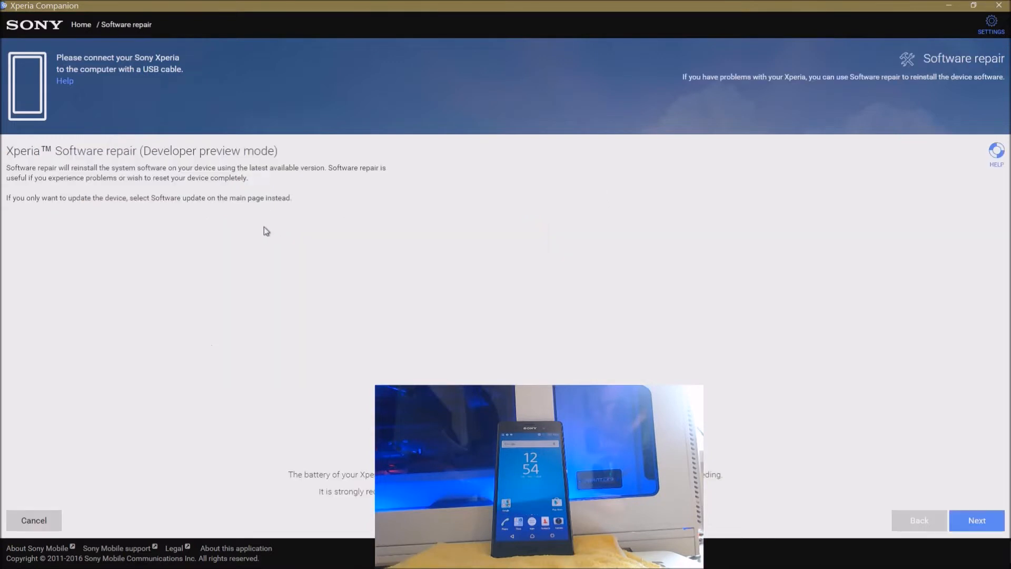
mouse_move(183, 165)
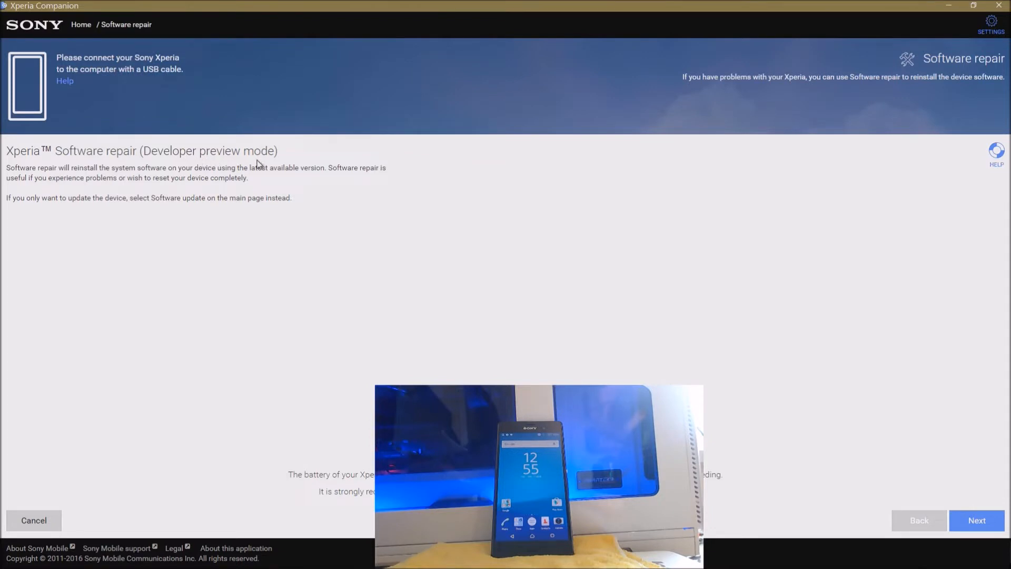
mouse_move(274, 259)
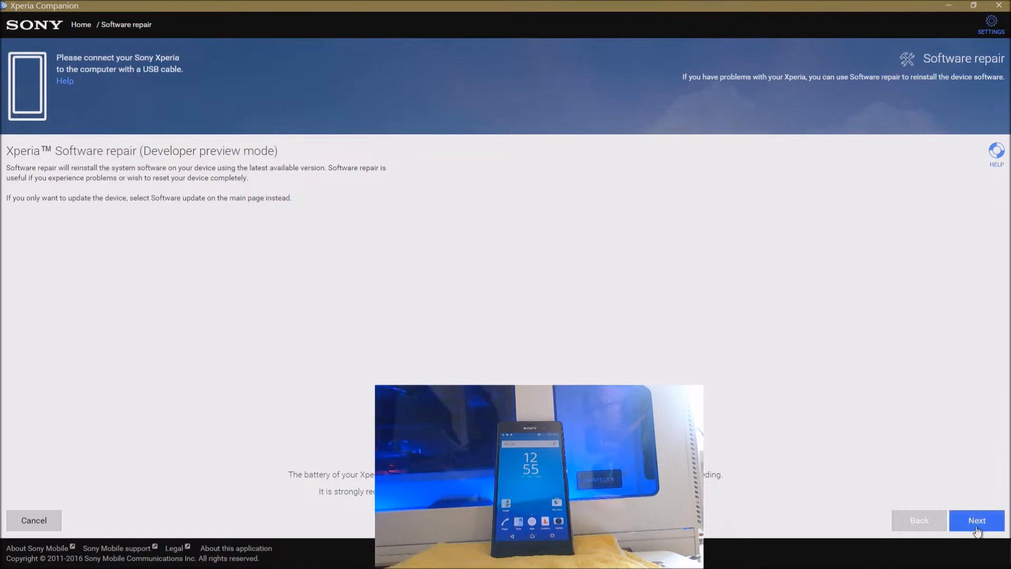
left_click(975, 521)
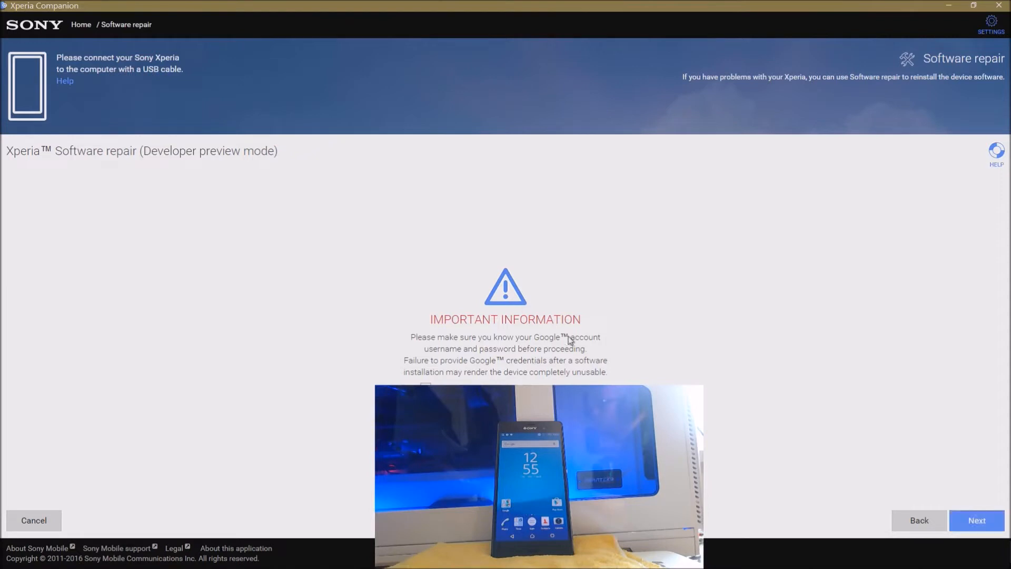
mouse_move(618, 383)
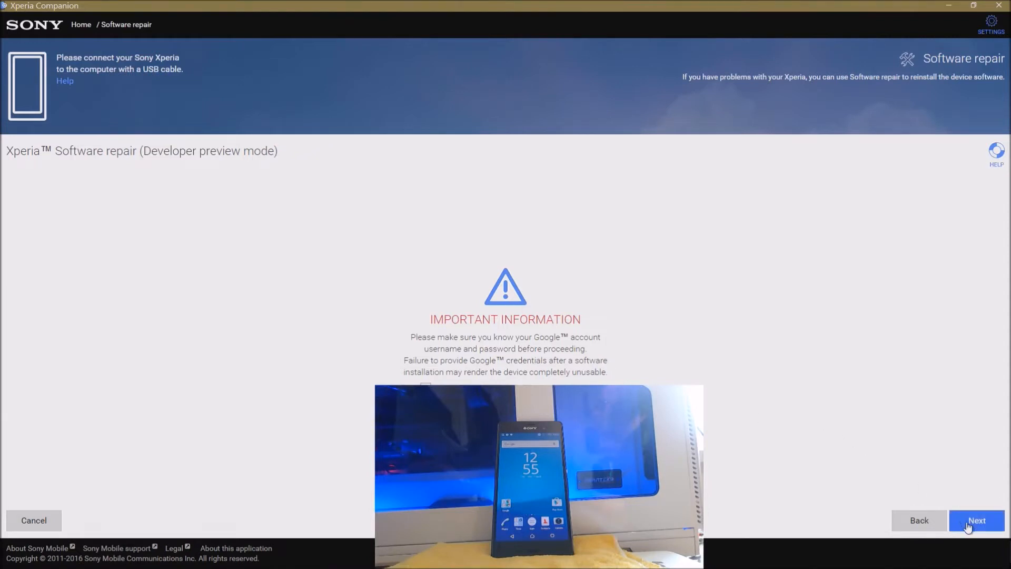
left_click(977, 520)
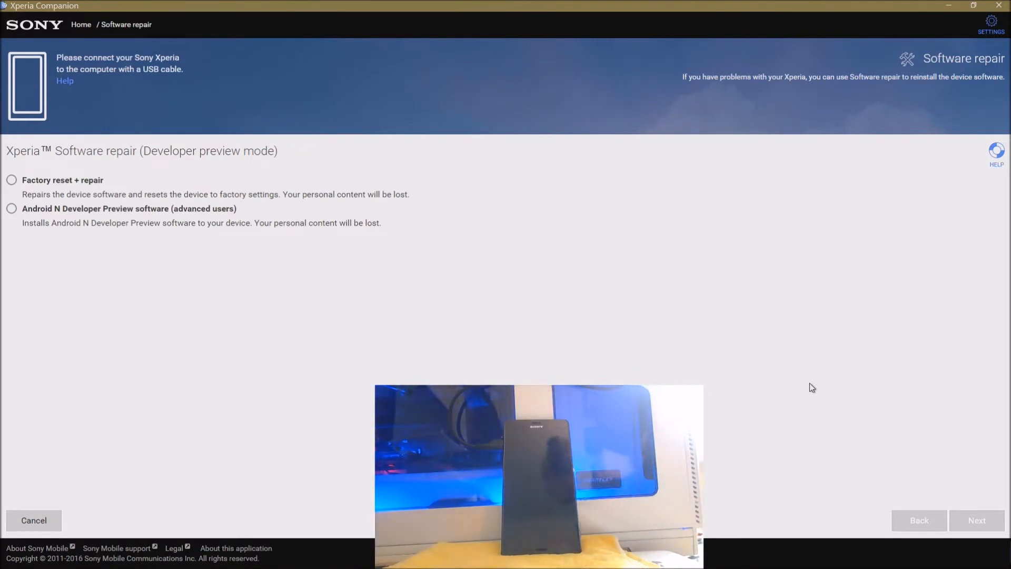
mouse_move(156, 322)
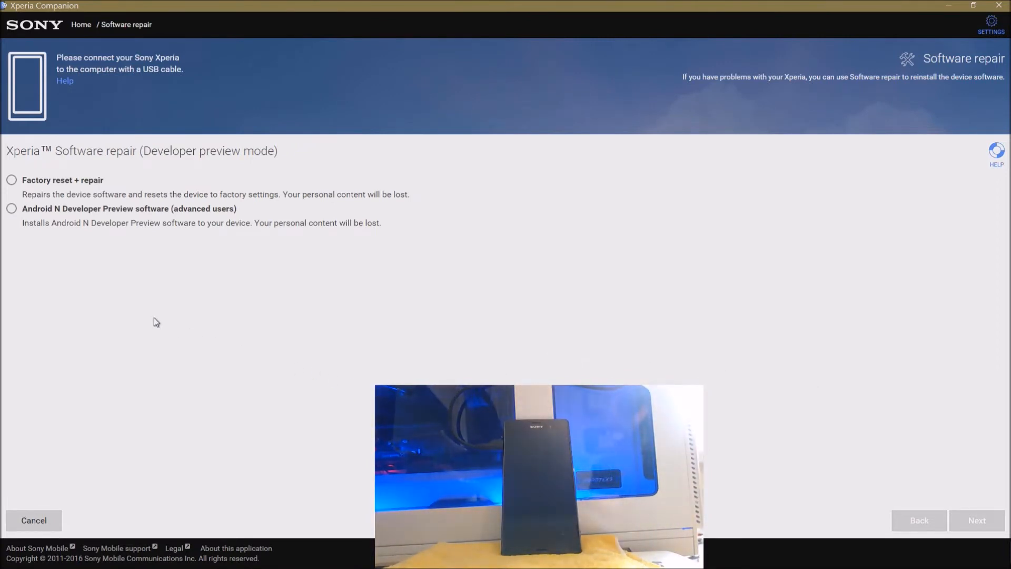
mouse_move(72, 194)
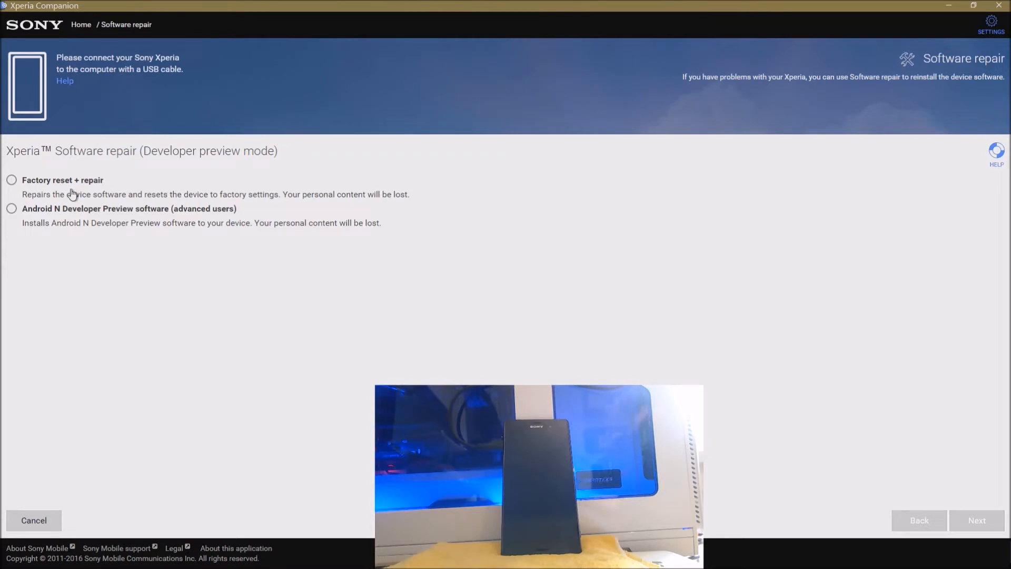
mouse_move(94, 197)
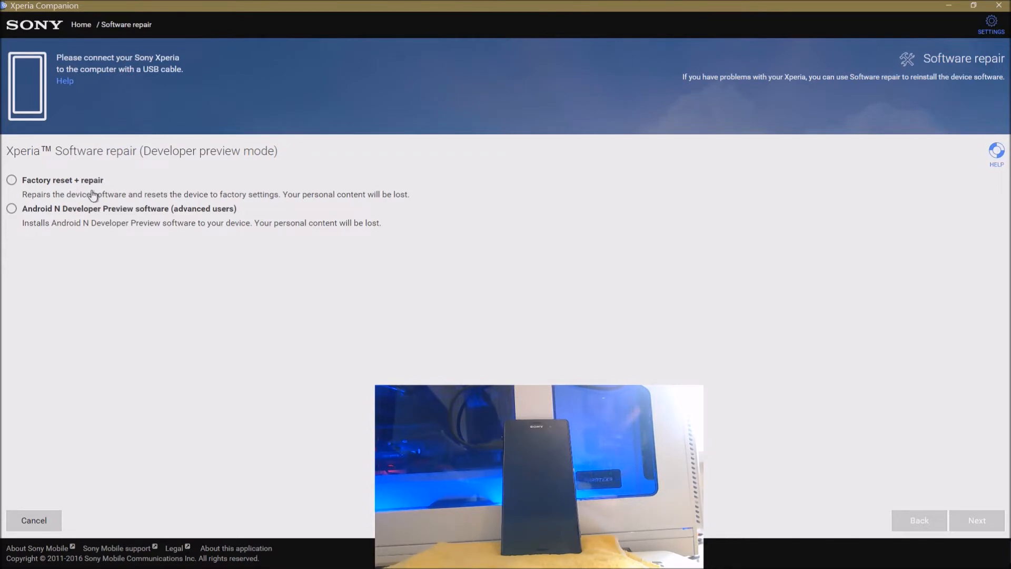
mouse_move(133, 215)
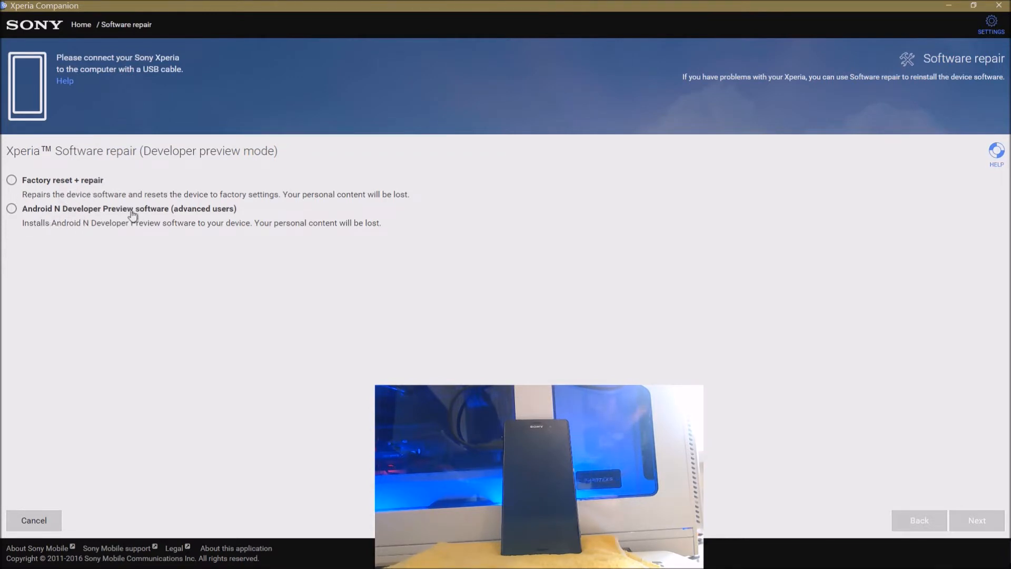
mouse_move(158, 232)
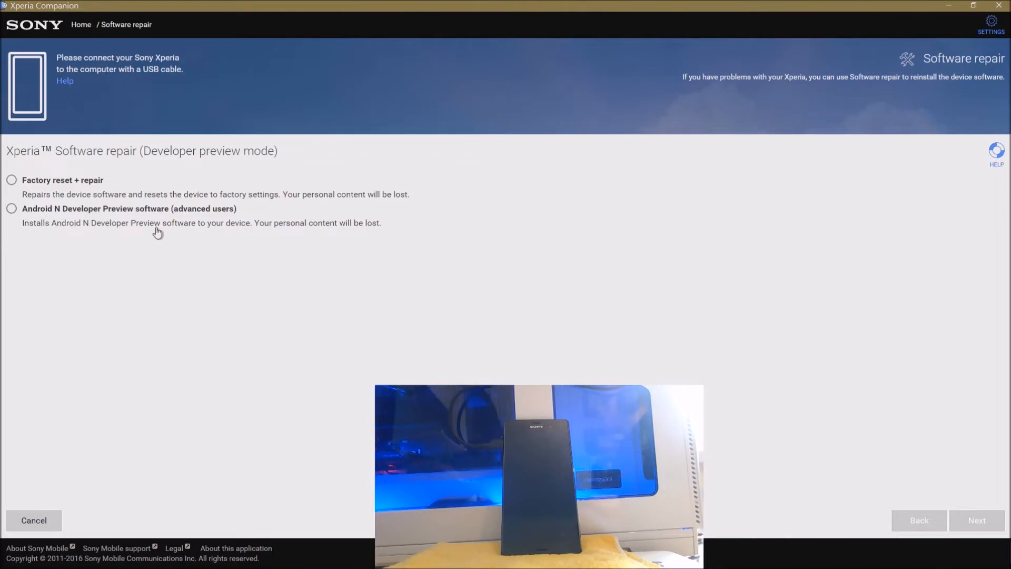
mouse_move(231, 239)
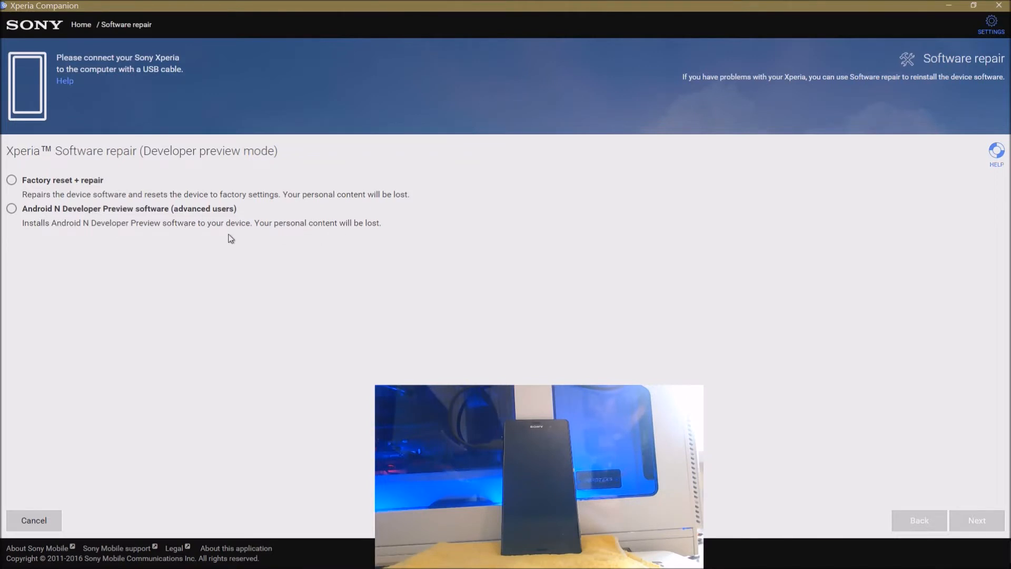
mouse_move(61, 31)
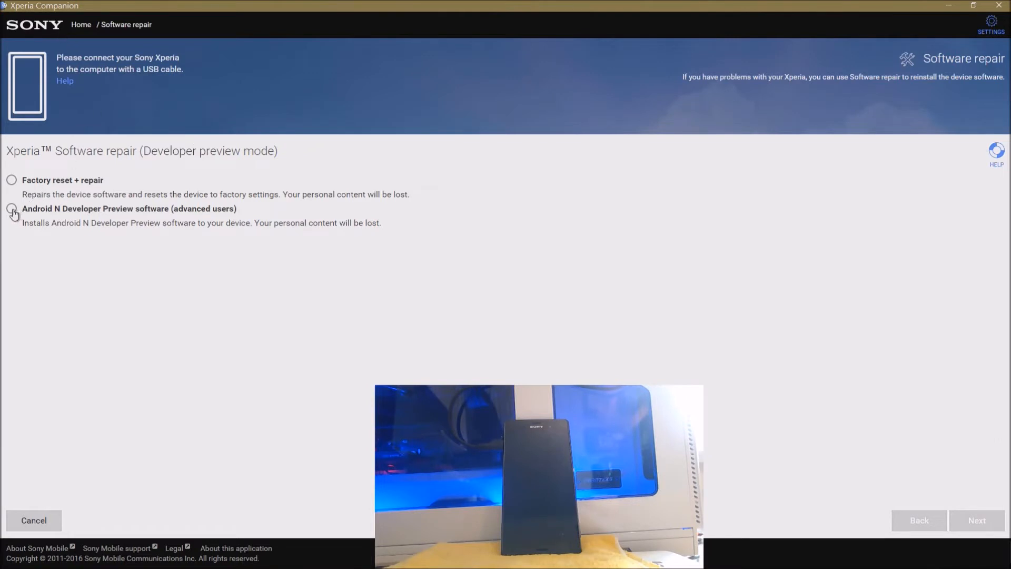
Select 'Android N Developer Preview software (advanced users)' and continue to its warning.
left_click(11, 209)
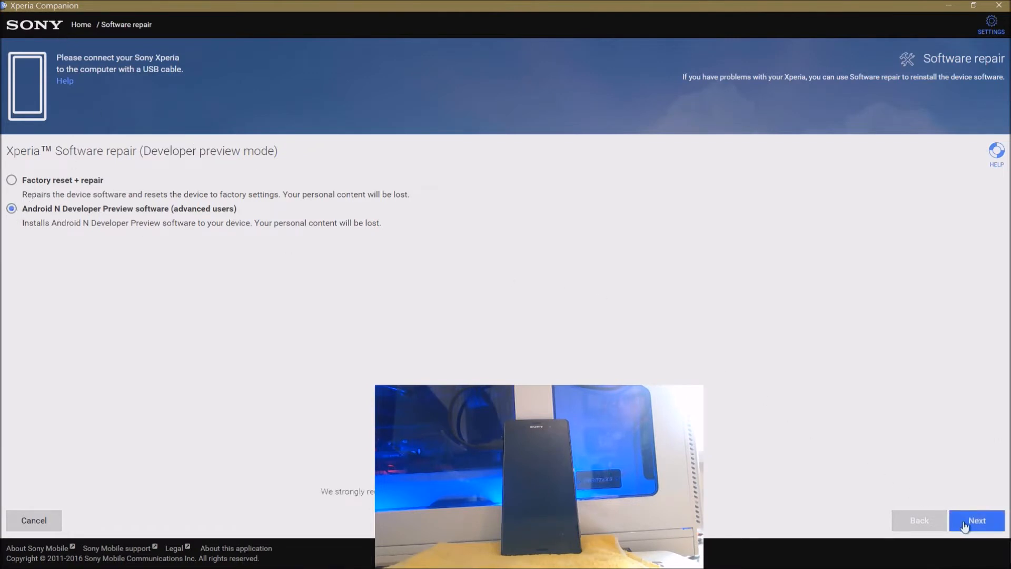
left_click(975, 520)
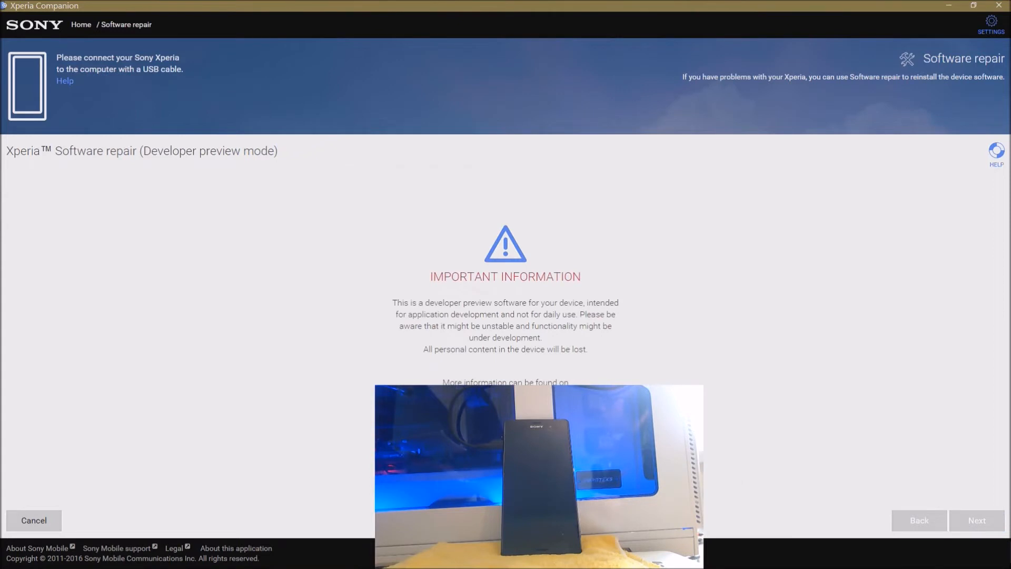
mouse_move(977, 520)
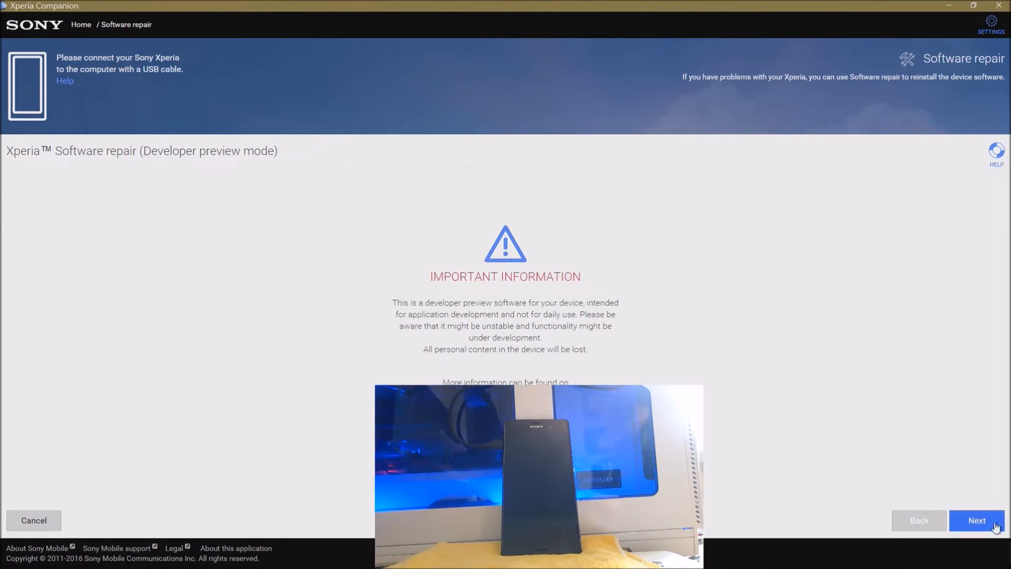
Accept the developer preview warning and start the repair from the 'ready to be repaired' page.
left_click(977, 520)
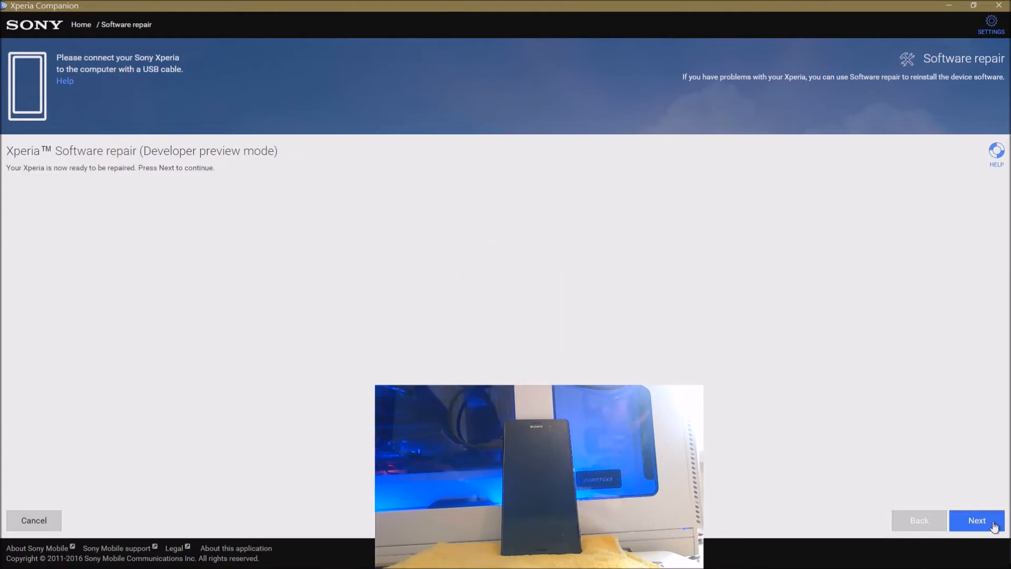
mouse_move(578, 326)
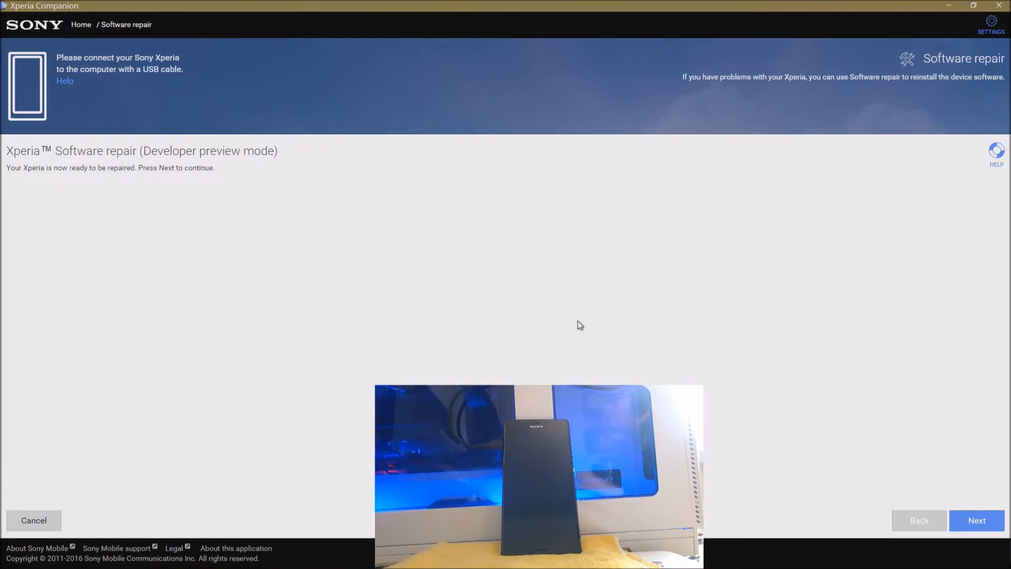
left_click(976, 520)
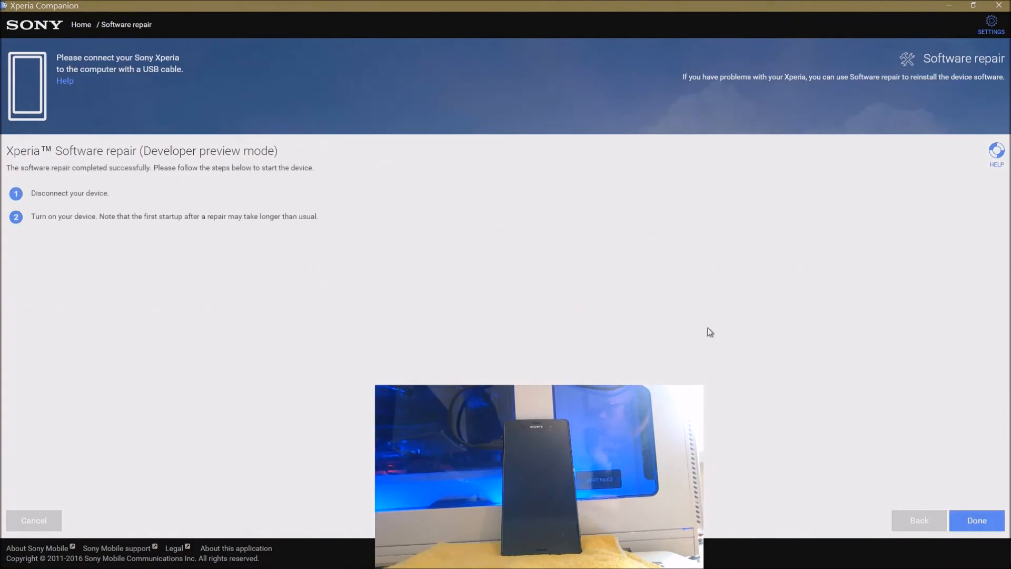
mouse_move(35, 179)
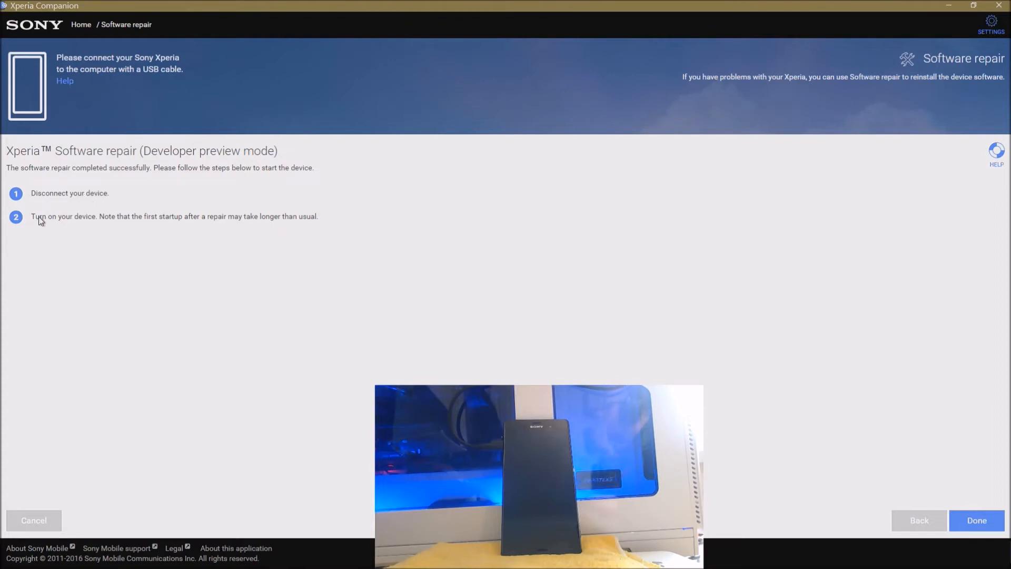
mouse_move(217, 280)
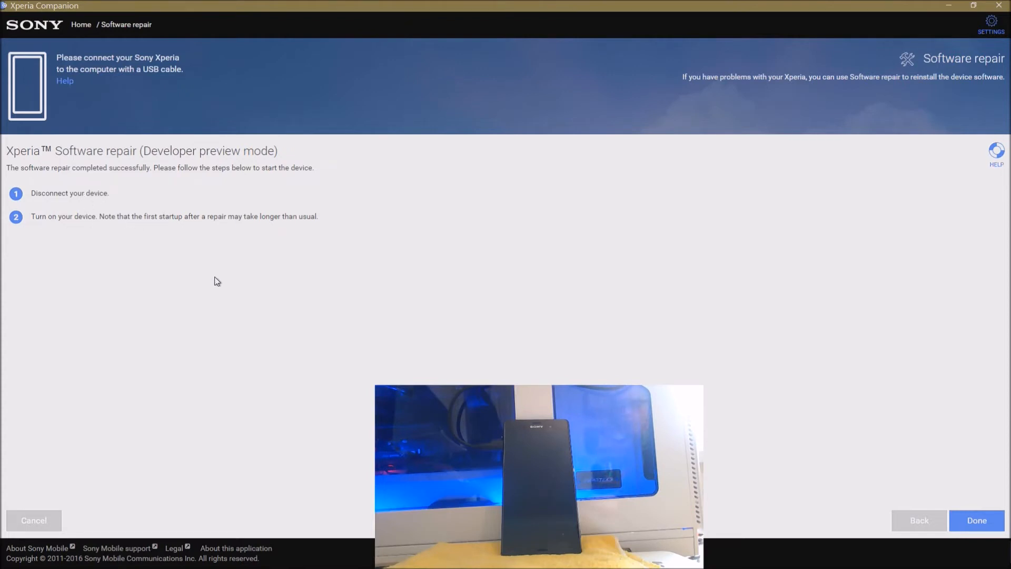
Finish the completed repair with Done, returning to the Xperia Companion home screen.
left_click(976, 521)
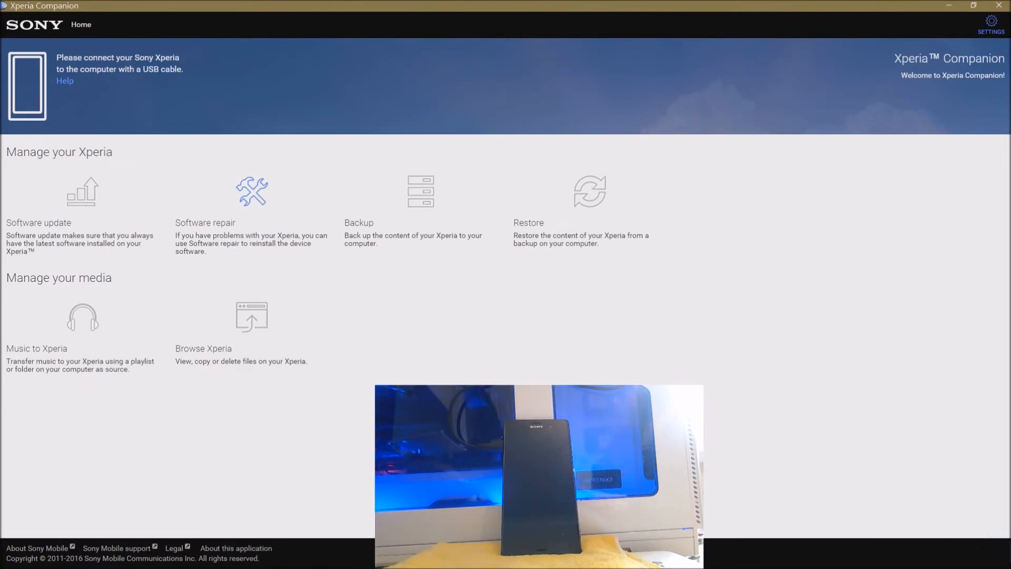
mouse_move(243, 256)
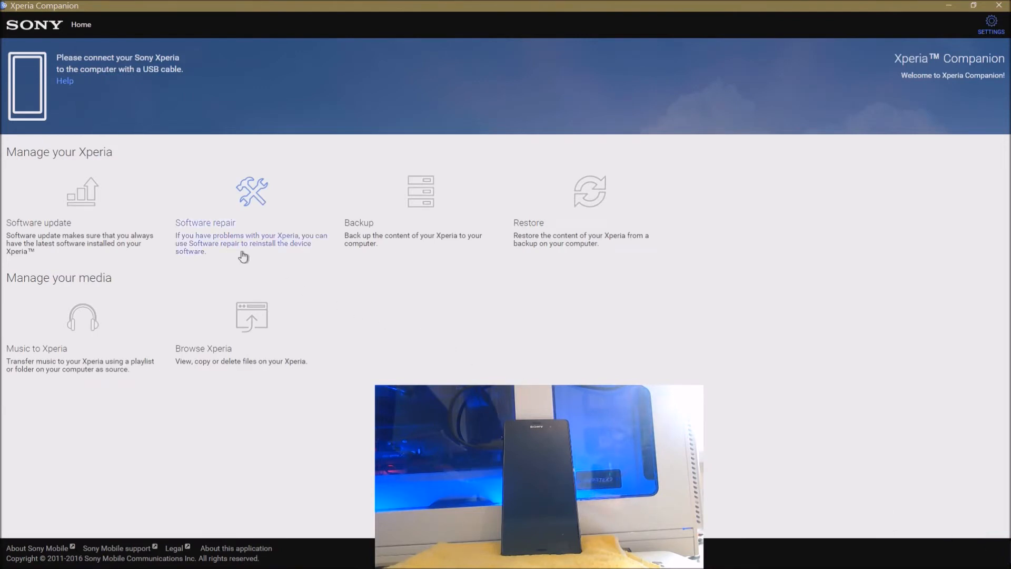
mouse_move(270, 225)
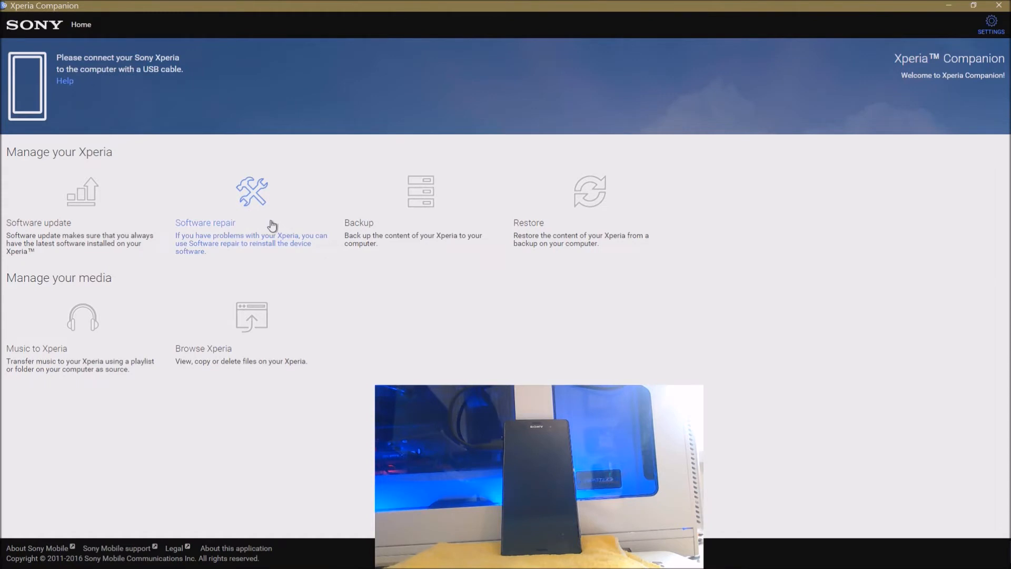
mouse_move(336, 266)
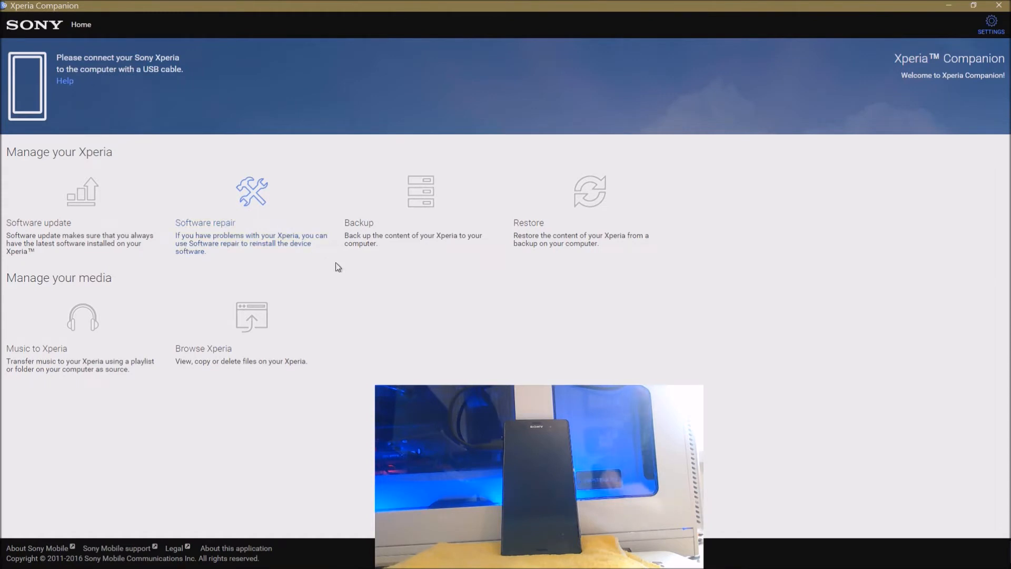